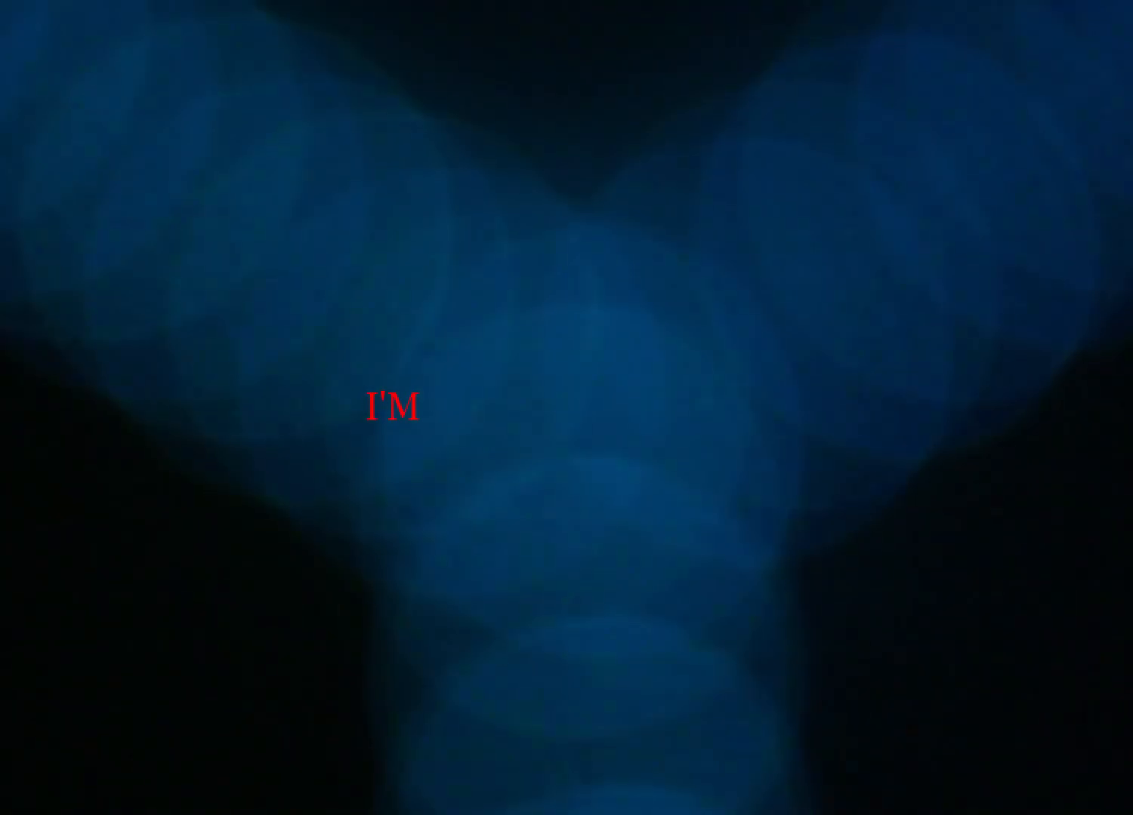
type("TIRED OF")
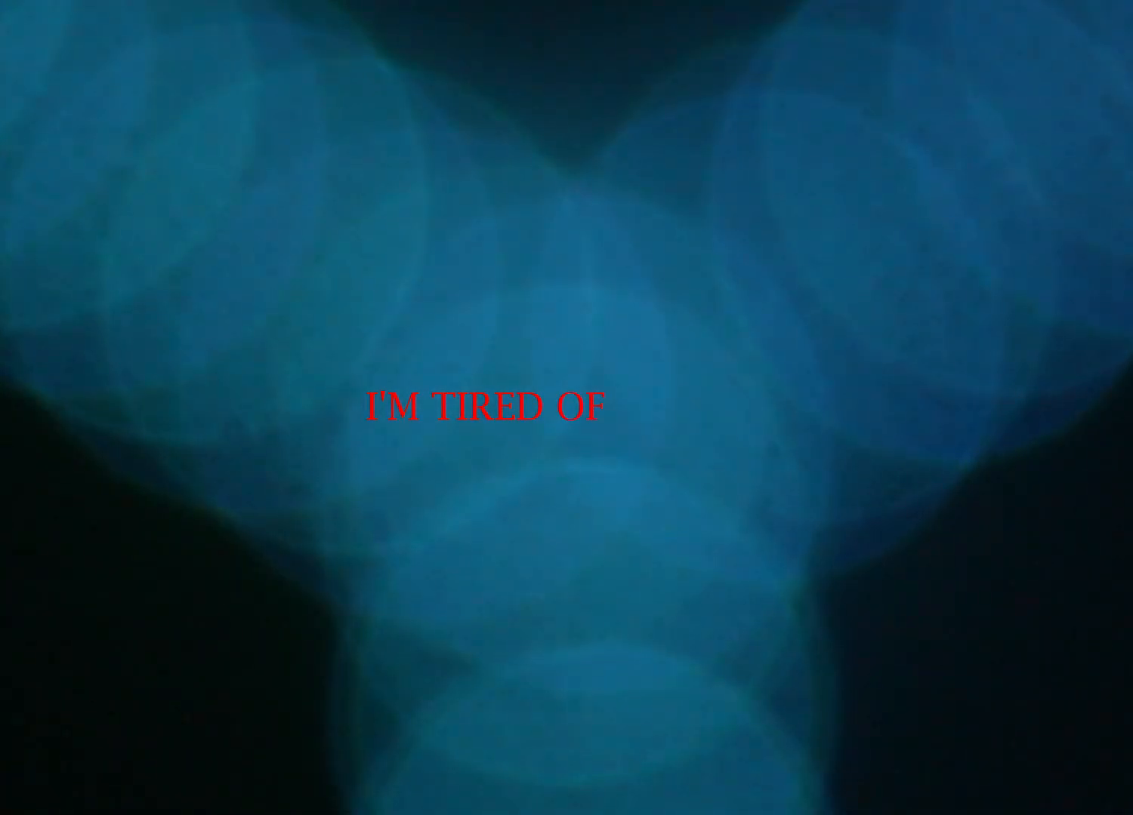
type("M")
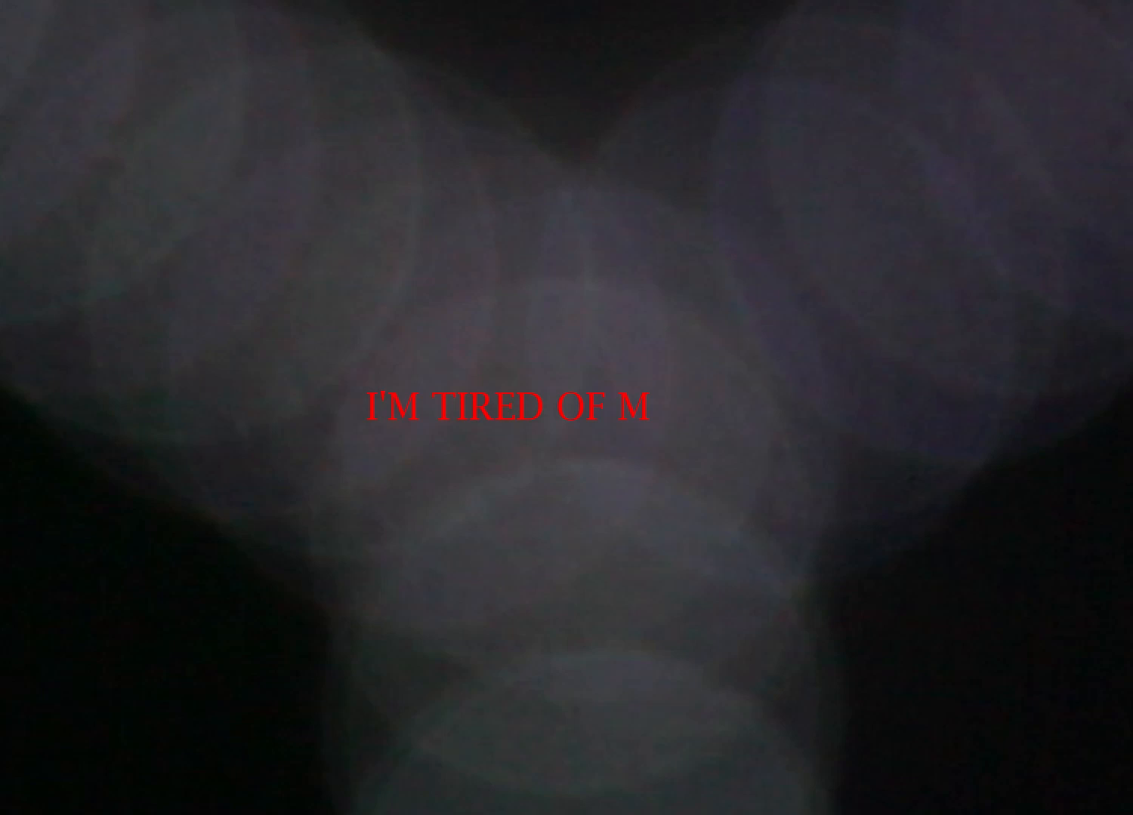